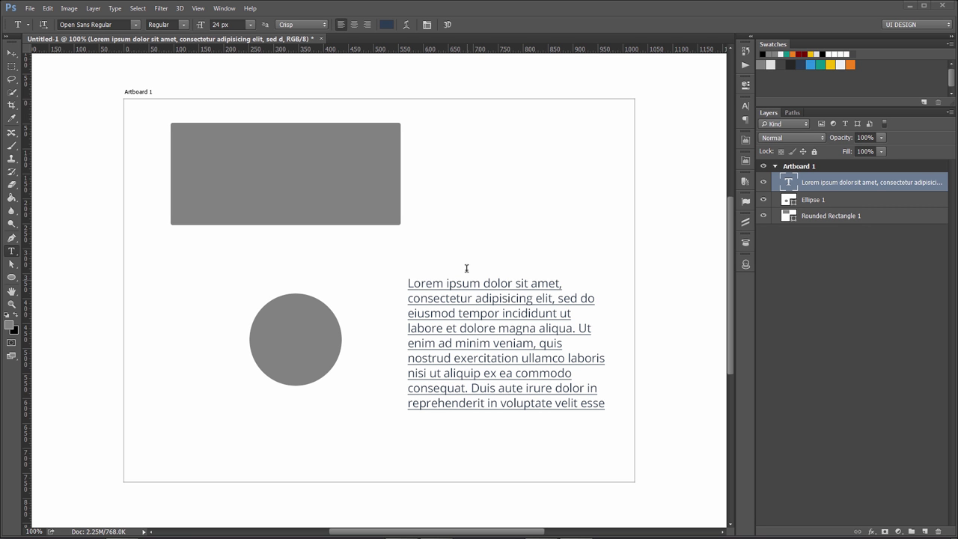
pyautogui.moveTo(466, 322)
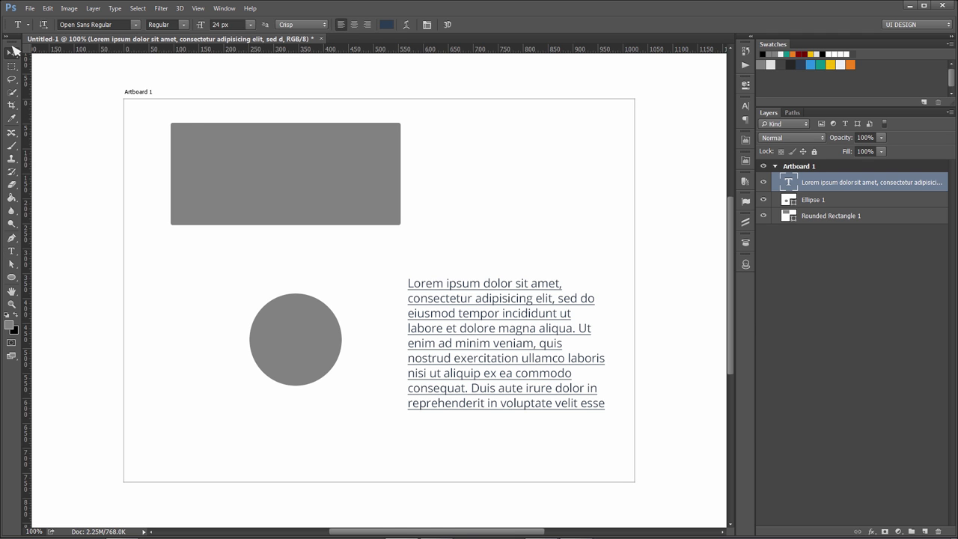
# Switch from text editing to the Move Tool in the Tools panel
pyautogui.click(11, 54)
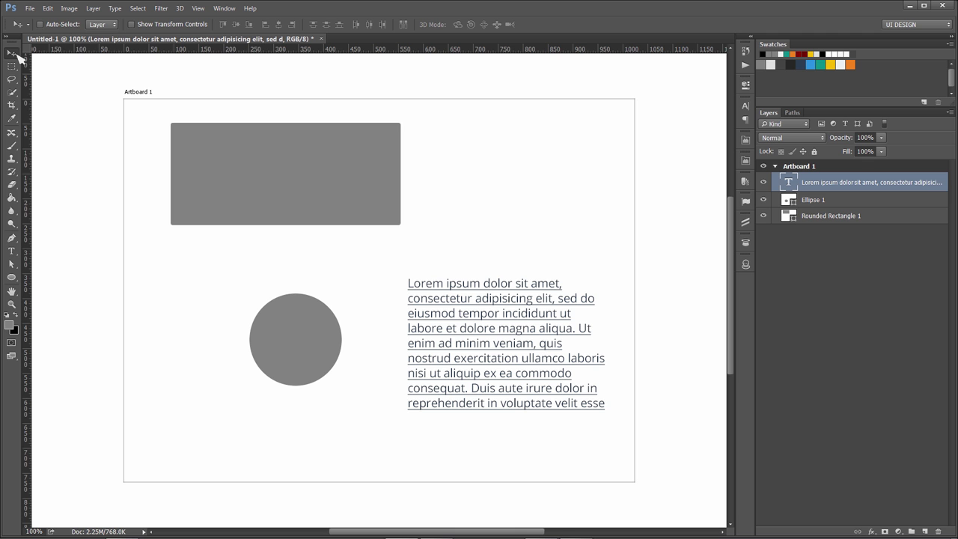
# Nudge the lorem text block and drag the grey rounded rectangle toward the top right
pyautogui.click(12, 56)
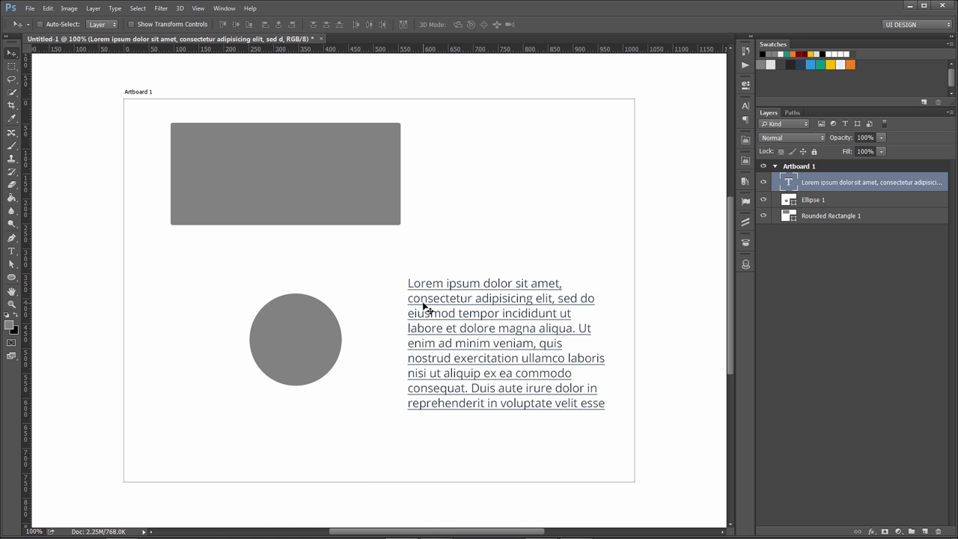
pyautogui.moveTo(313, 182)
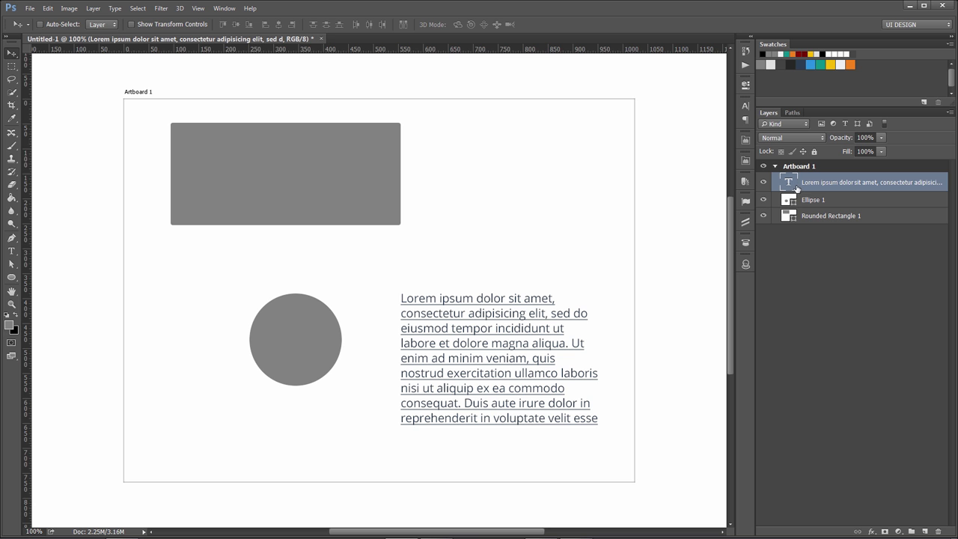
pyautogui.moveTo(357, 220)
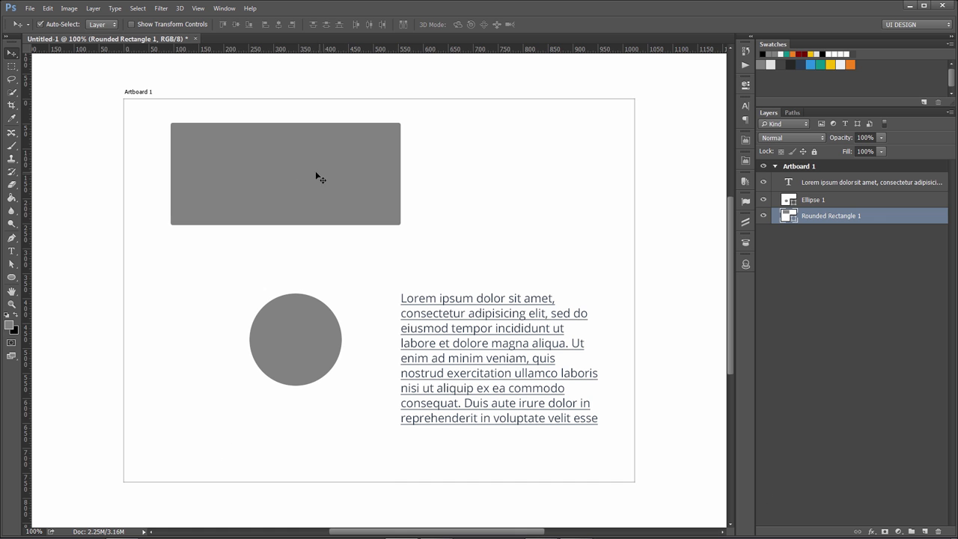
pyautogui.moveTo(285, 173); pyautogui.dragTo(494, 189)
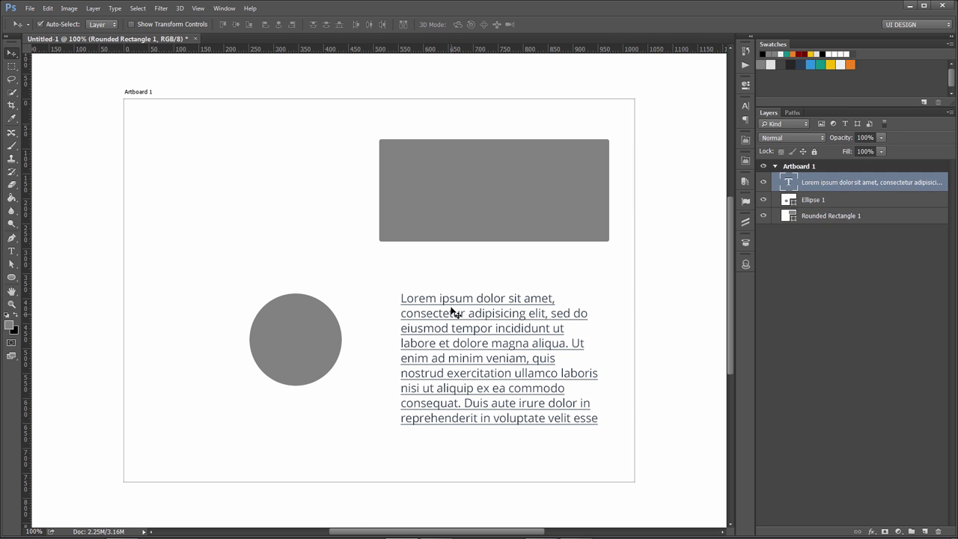
pyautogui.click(813, 200)
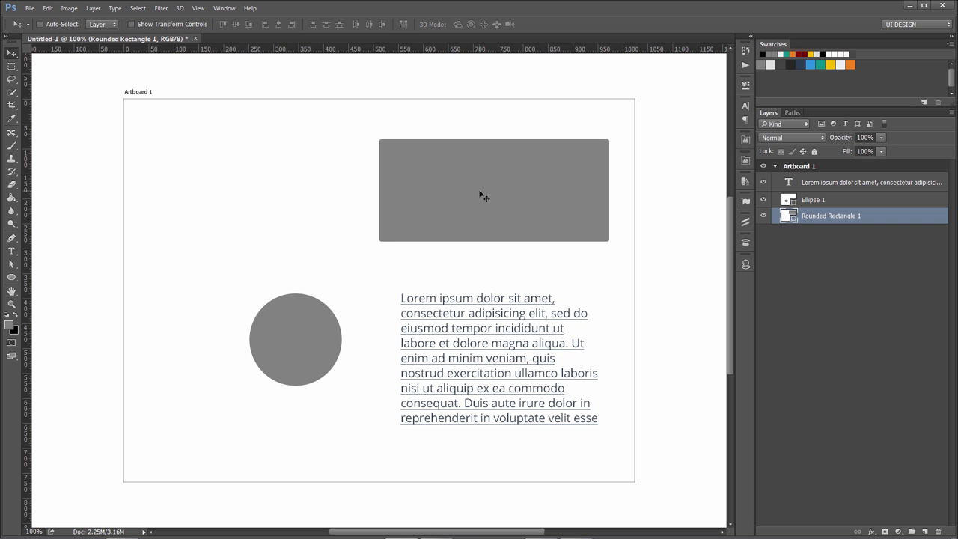
pyautogui.moveTo(430, 211)
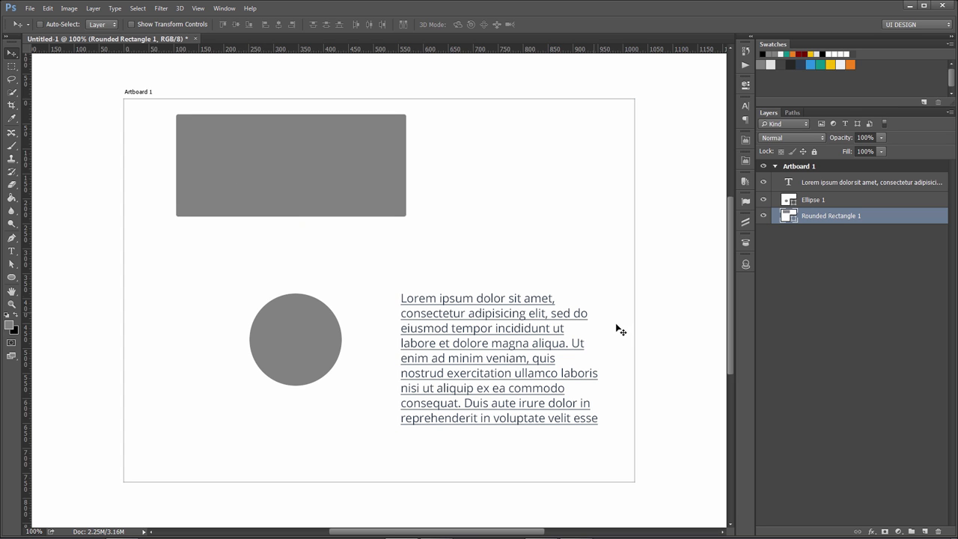
pyautogui.moveTo(829, 334)
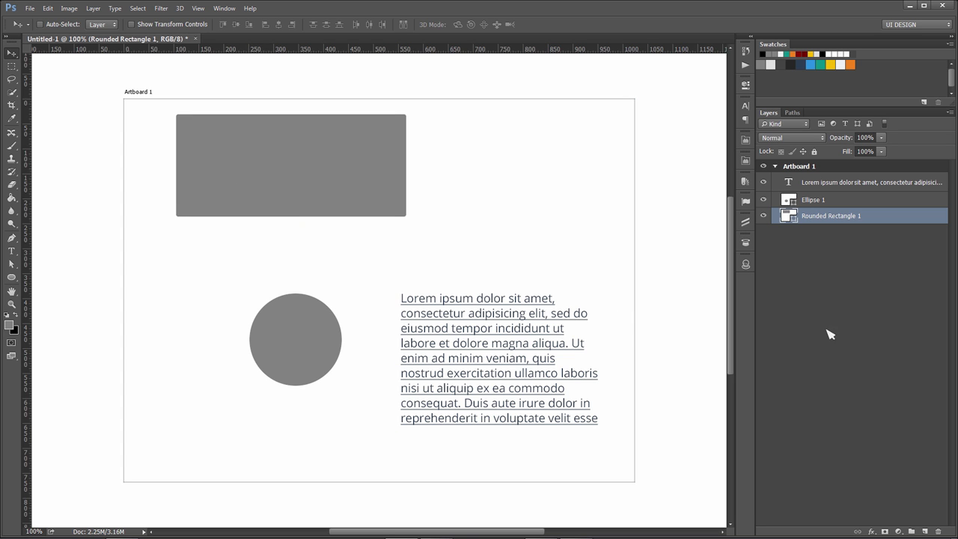
pyautogui.moveTo(345, 196)
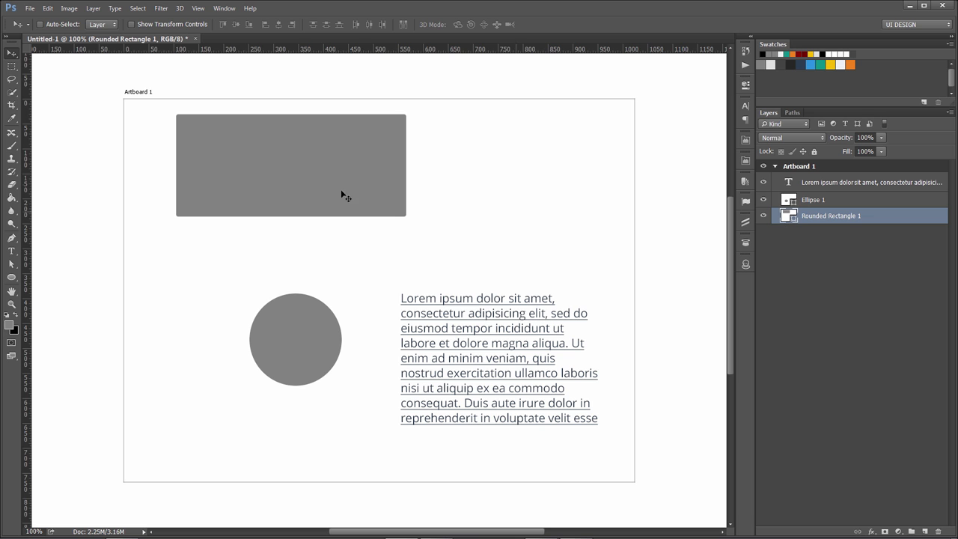
pyautogui.moveTo(314, 171)
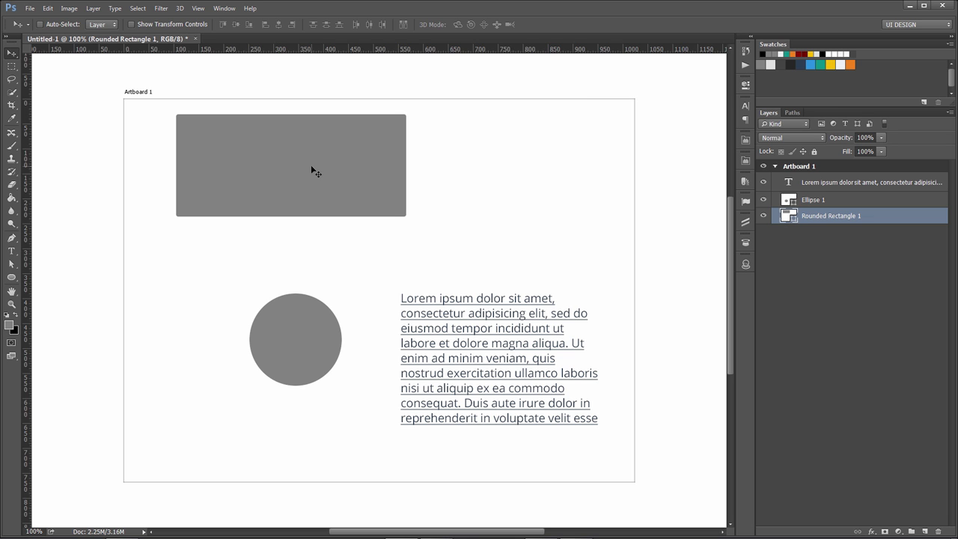
pyautogui.moveTo(288, 182)
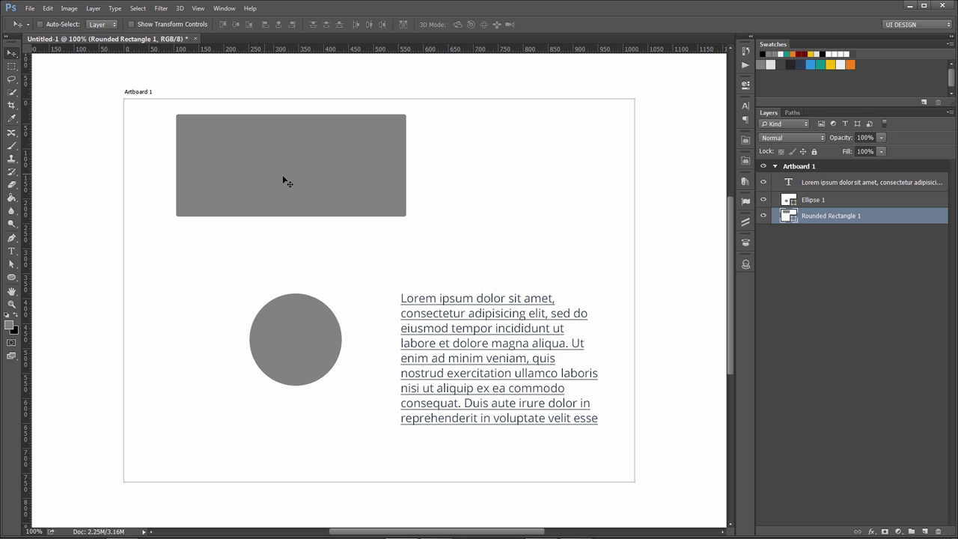
# Duplicate the grey rectangle with Ctrl+J and place the copy to its right
pyautogui.click(291, 164)
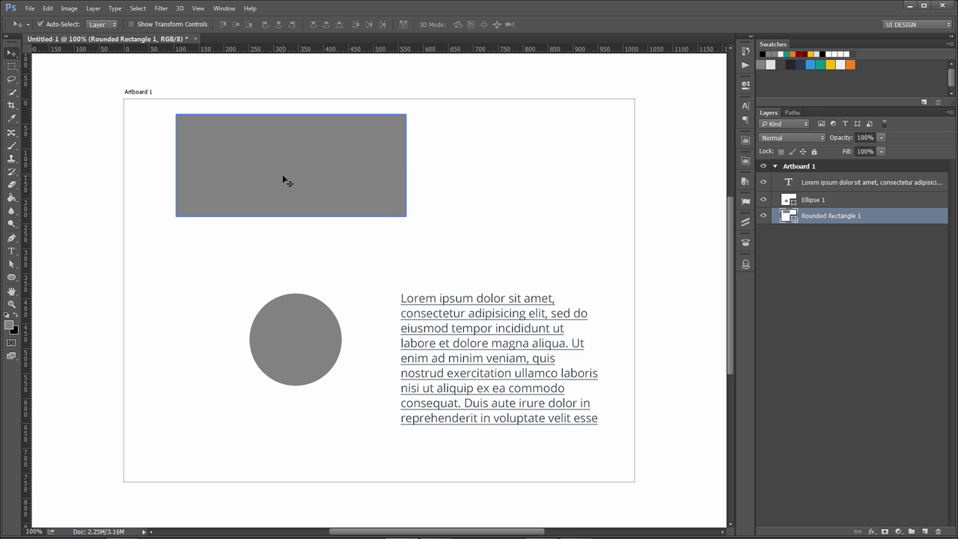
pyautogui.press('ctrl+j')
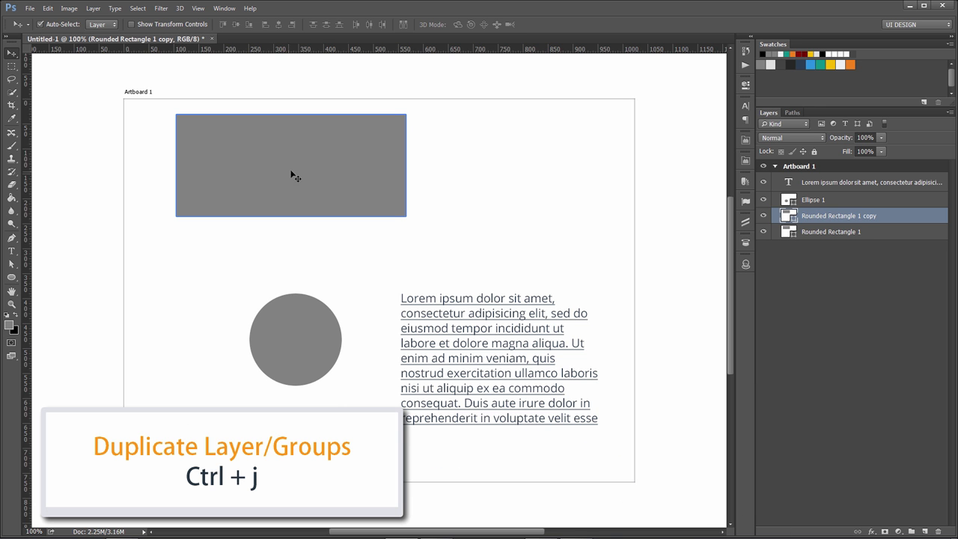
pyautogui.moveTo(291, 164); pyautogui.dragTo(547, 164)
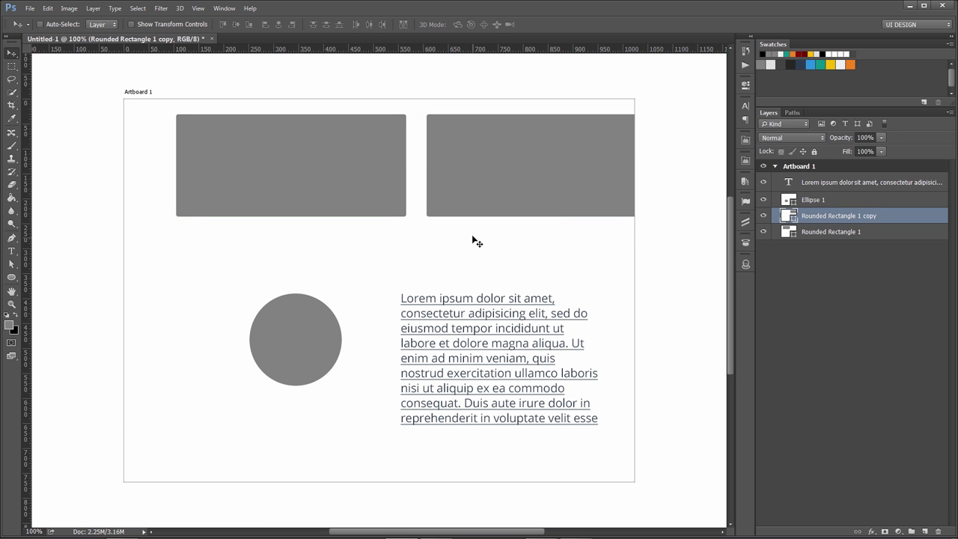
pyautogui.moveTo(502, 187)
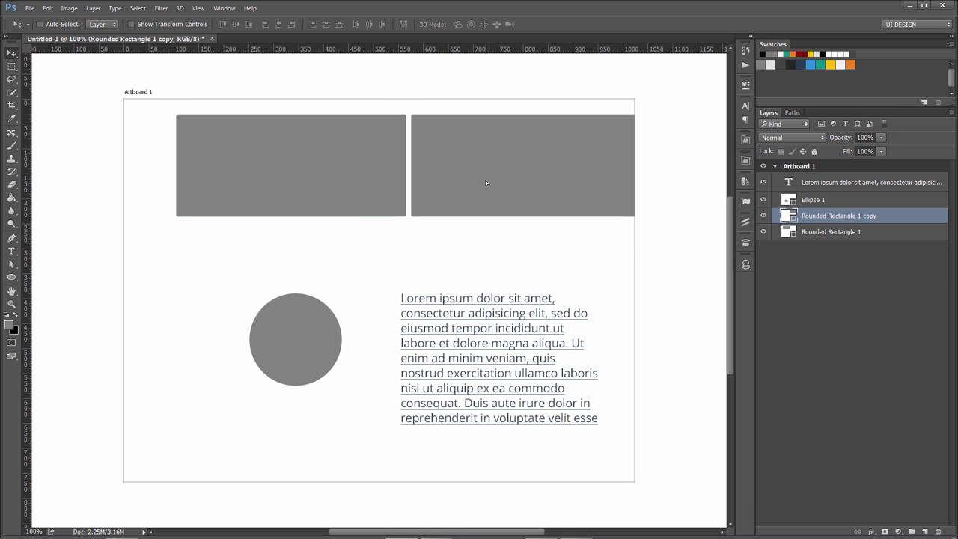
pyautogui.moveTo(800, 268)
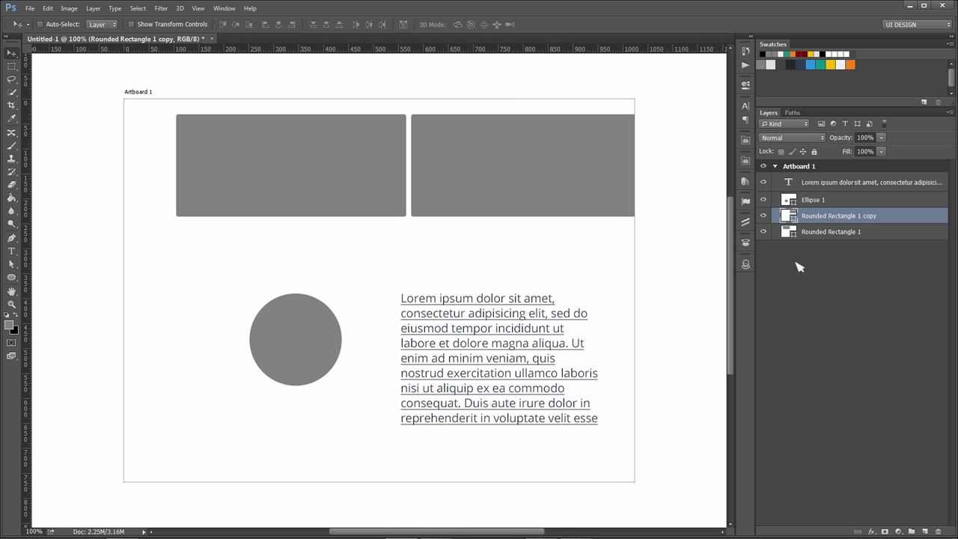
pyautogui.moveTo(815, 241)
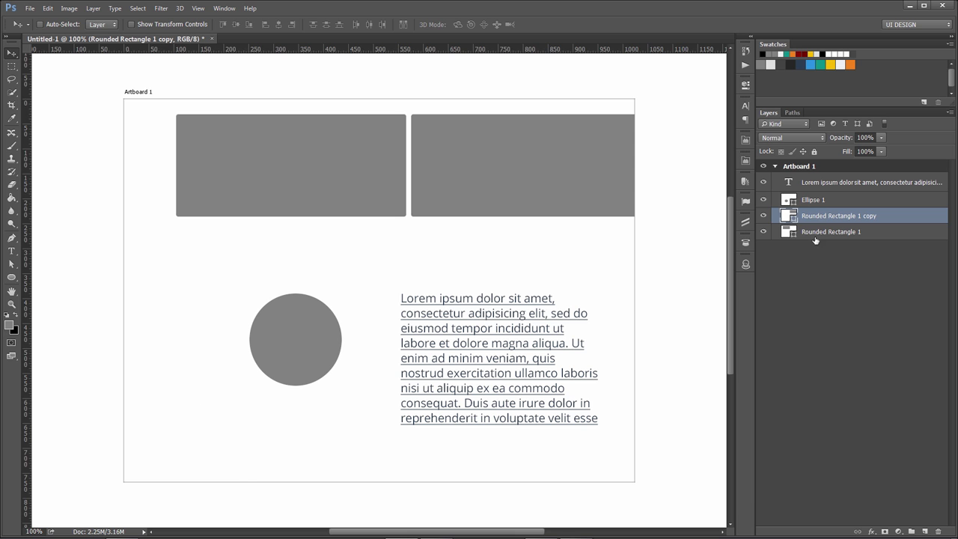
pyautogui.moveTo(817, 238)
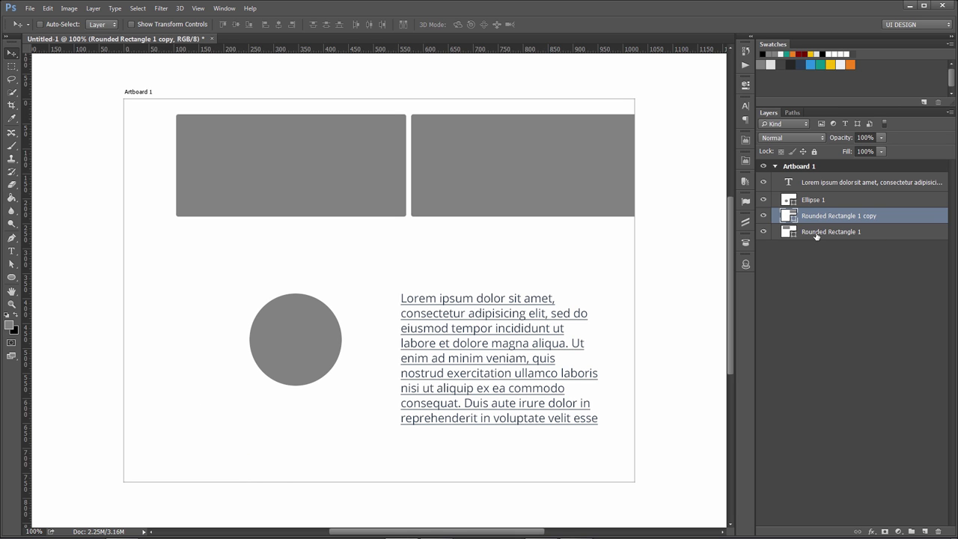
# Select the rectangle, circle and text layers together and shift the grouped layout on the artboard
pyautogui.click(831, 231)
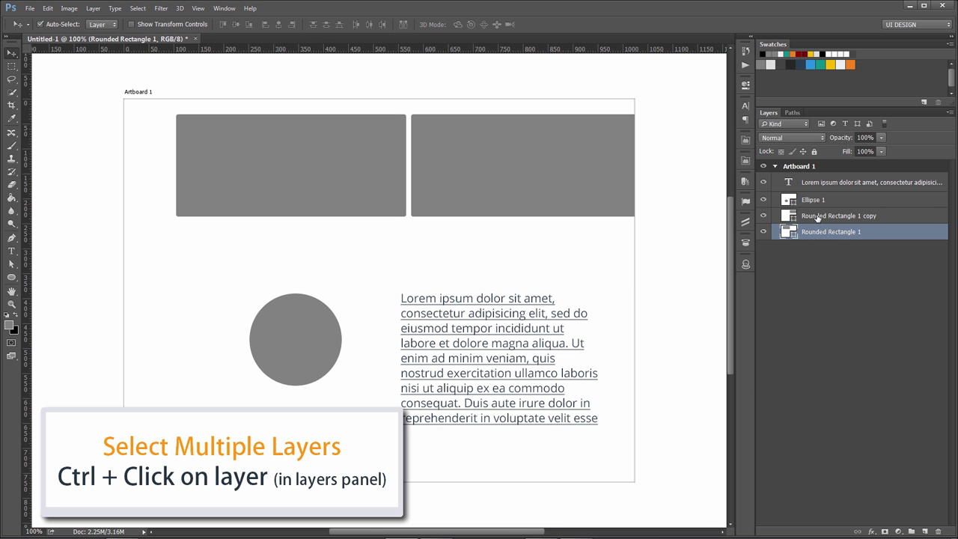
pyautogui.click(861, 182)
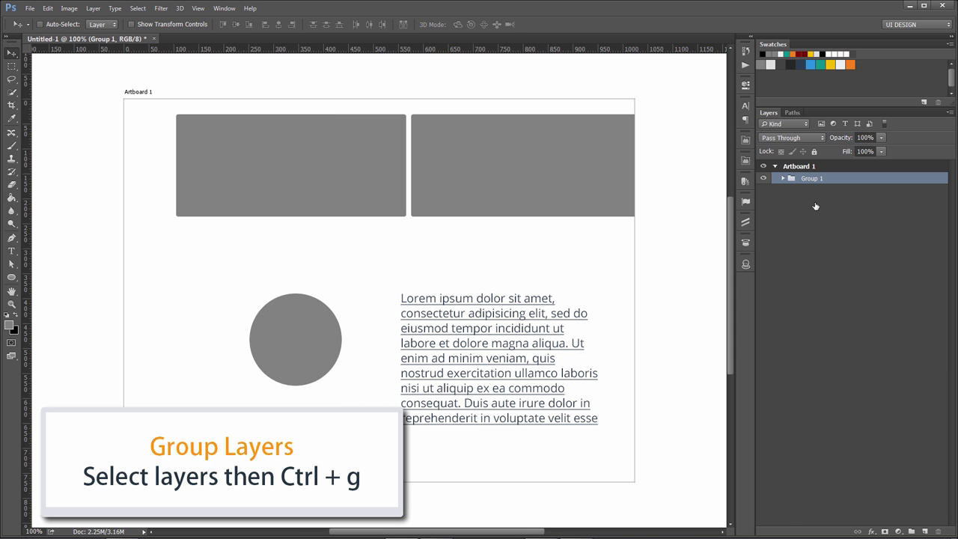
pyautogui.moveTo(513, 186)
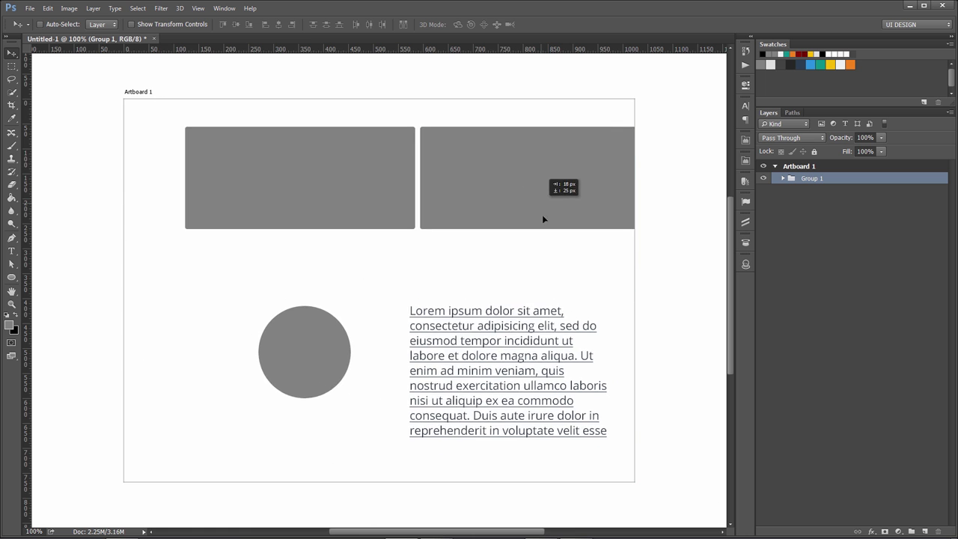
pyautogui.moveTo(545, 219); pyautogui.dragTo(496, 189)
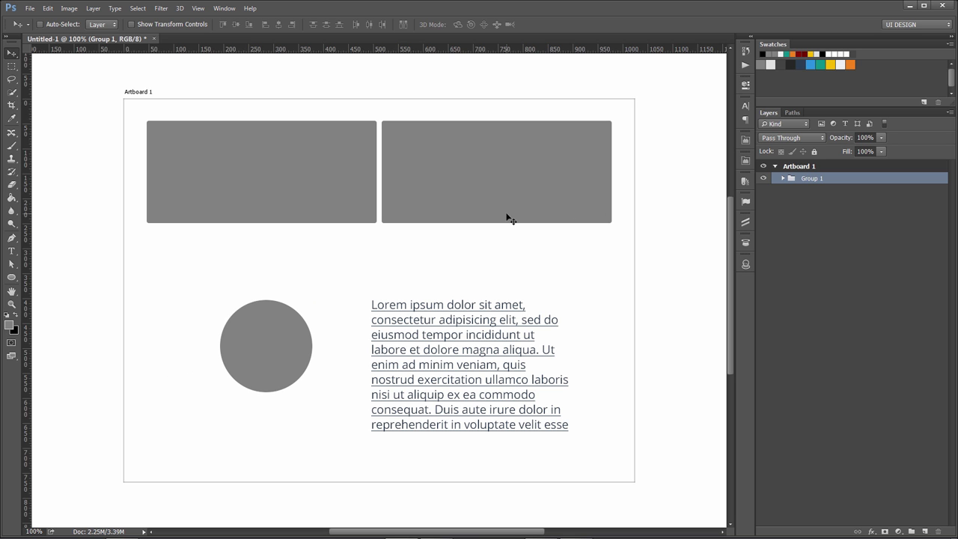
pyautogui.moveTo(43, 29)
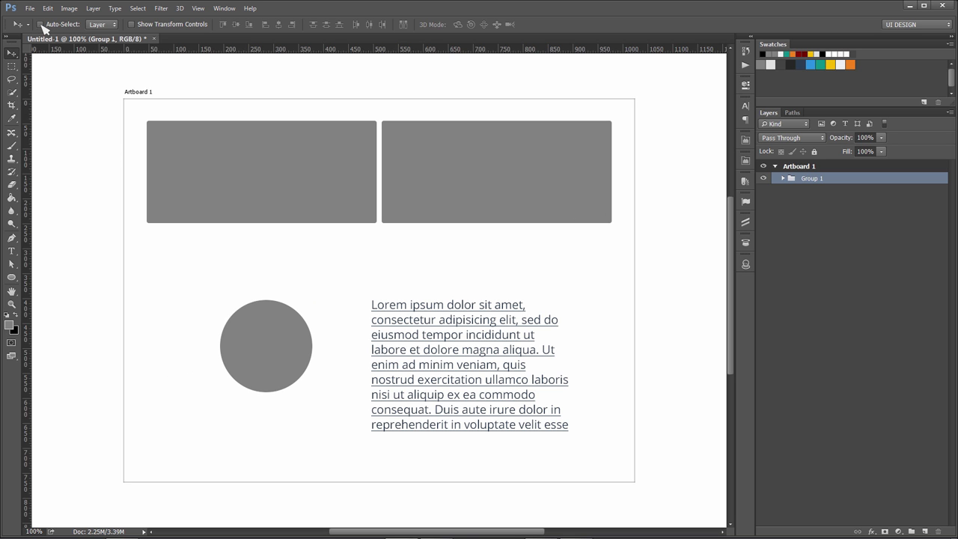
pyautogui.moveTo(103, 24)
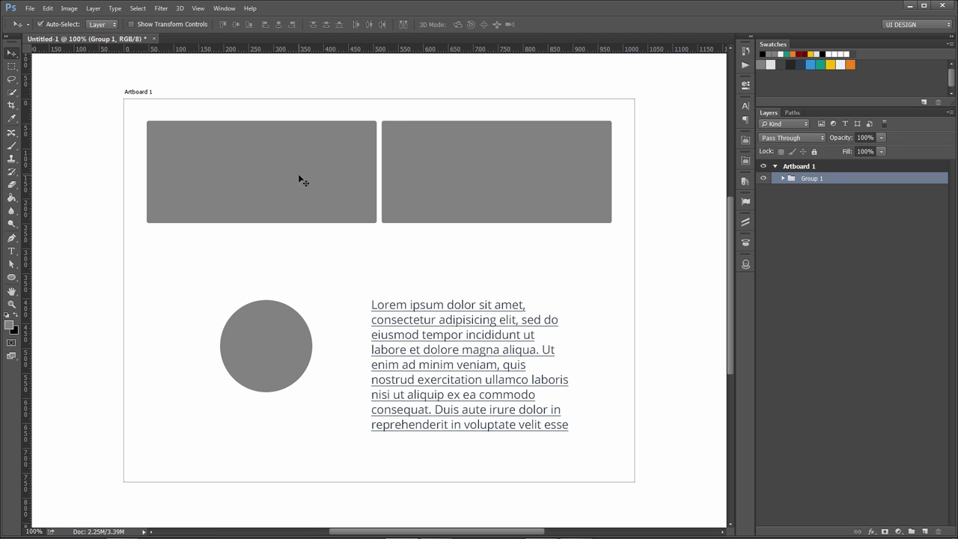
pyautogui.moveTo(310, 181)
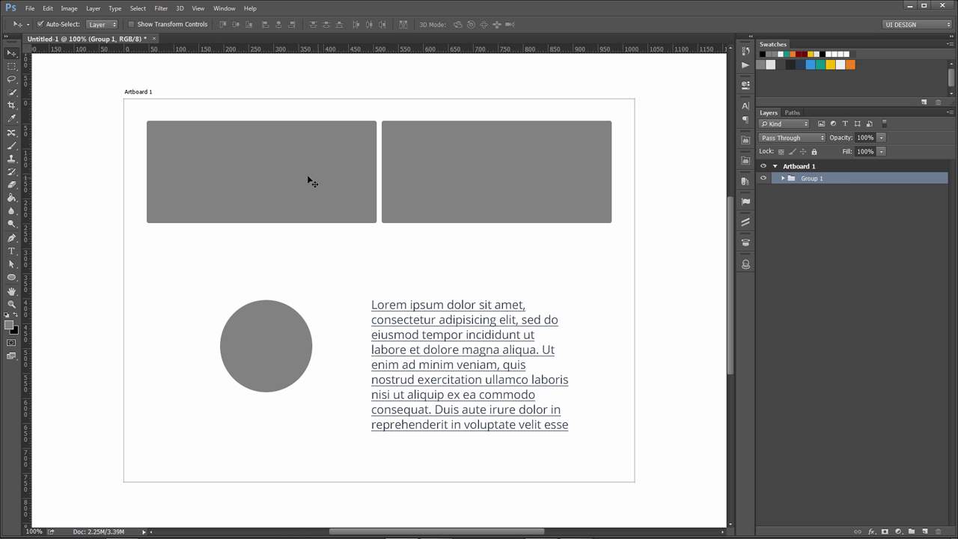
# Move the left rectangle down-left over the circle and set Auto-Select to Group
pyautogui.moveTo(262, 171); pyautogui.dragTo(314, 262)
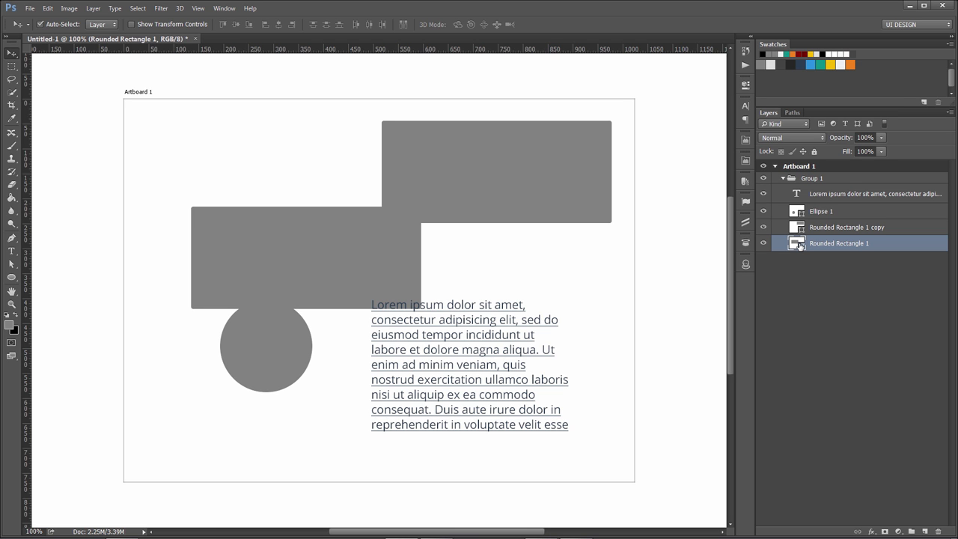
pyautogui.moveTo(796, 244)
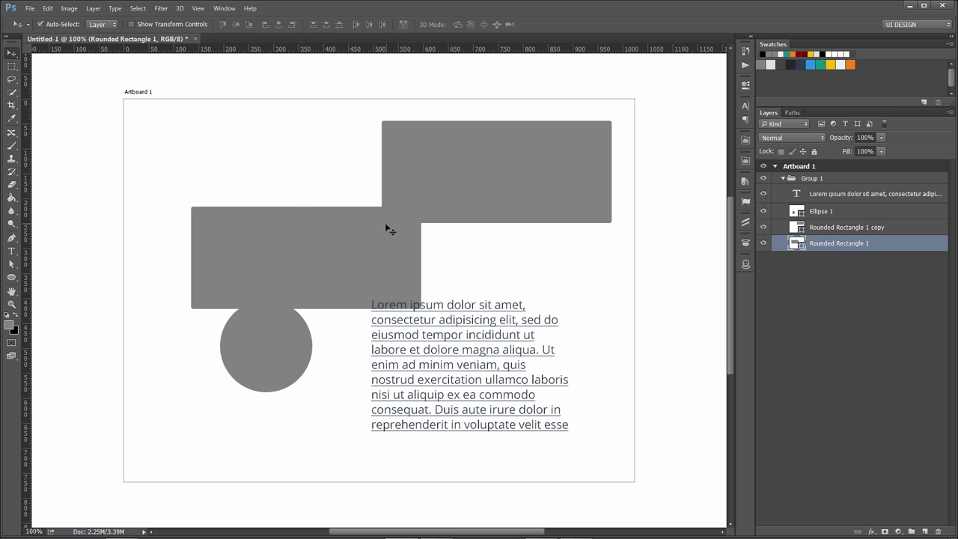
pyautogui.click(101, 23)
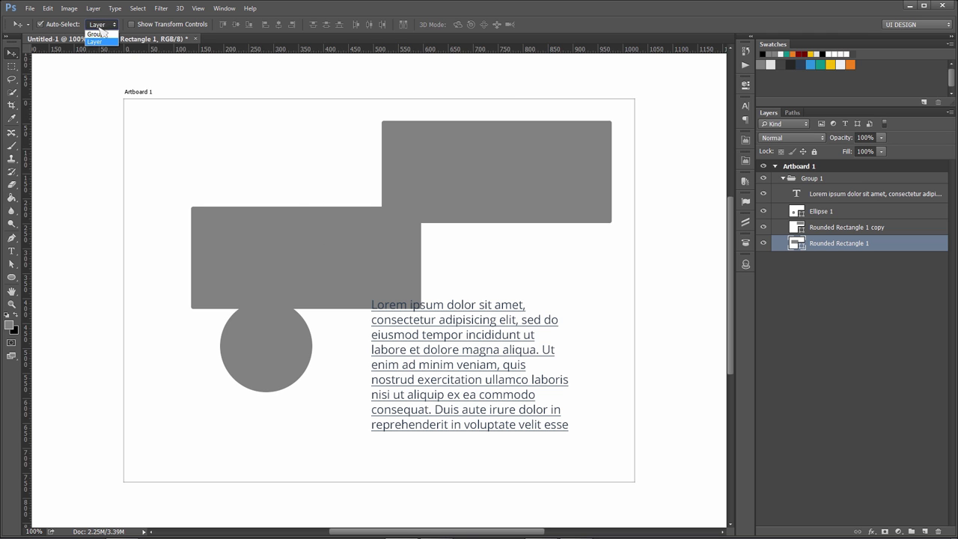
pyautogui.click(94, 40)
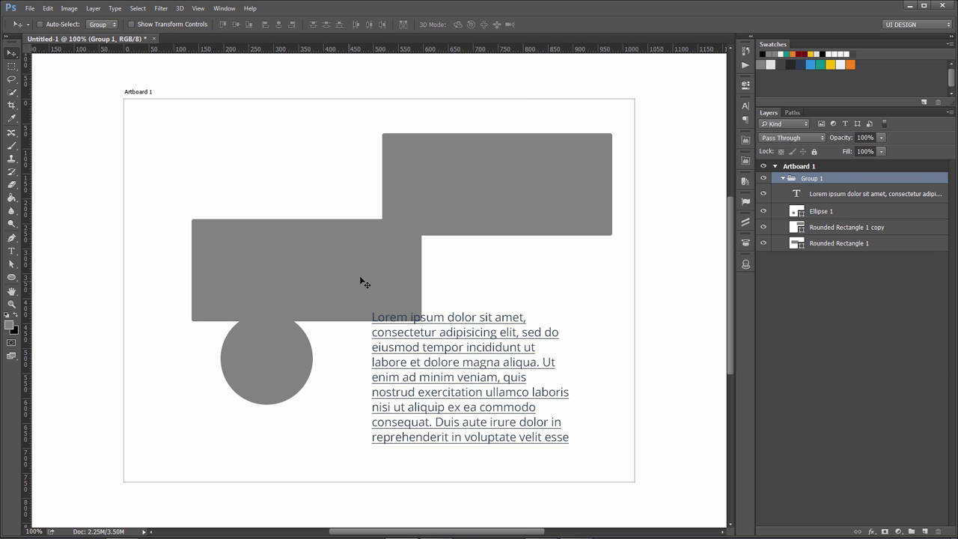
pyautogui.click(775, 178)
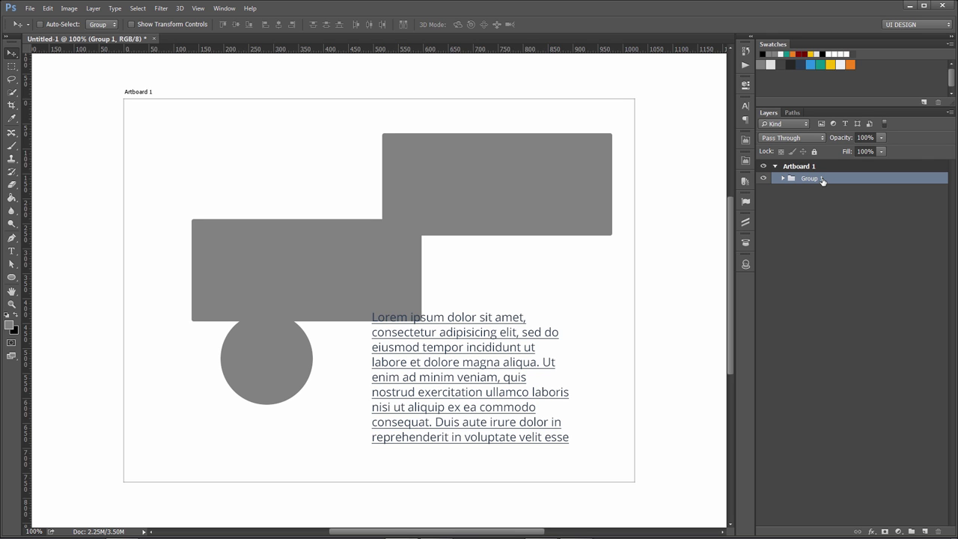
# Duplicate Group 1 with Ctrl+J to create Group 1 copy
pyautogui.click(41, 24)
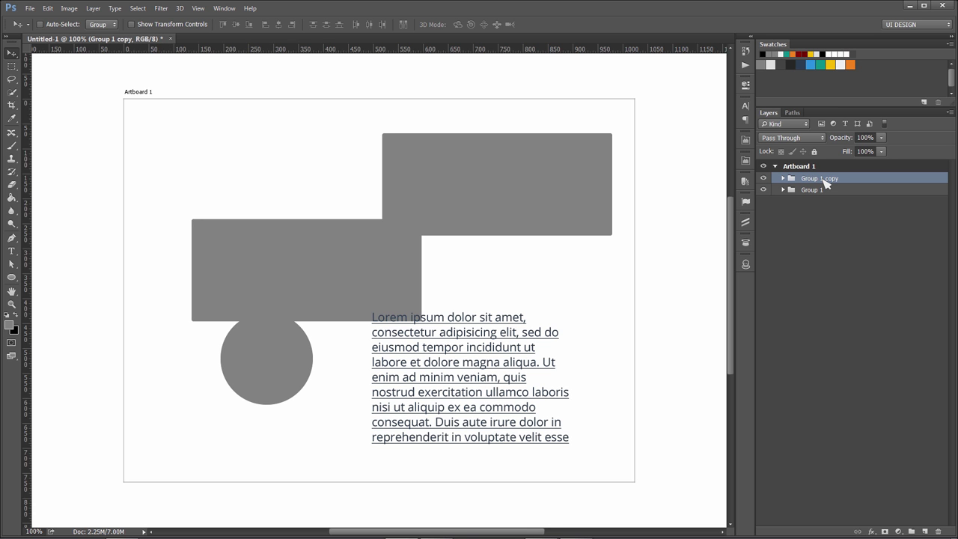
pyautogui.press('ctrl+j')
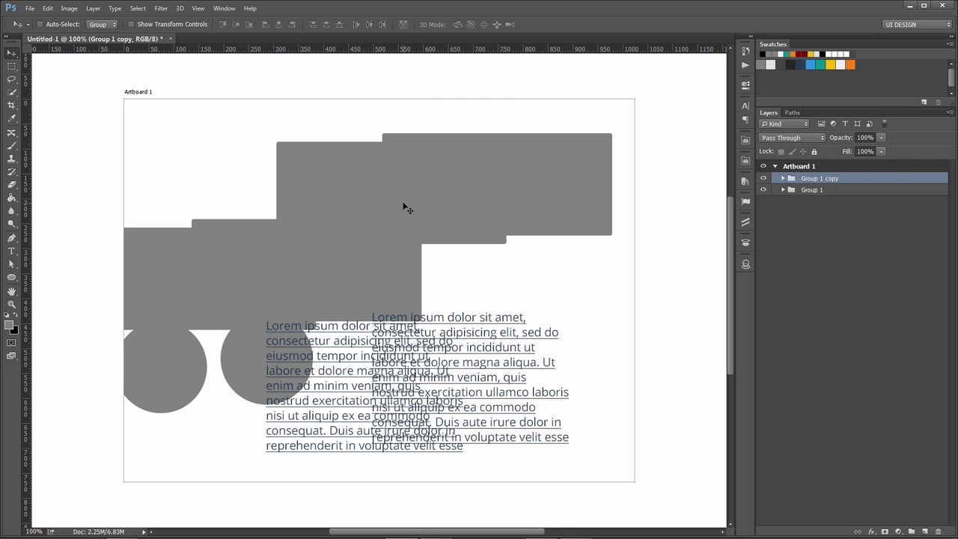
pyautogui.moveTo(397, 219)
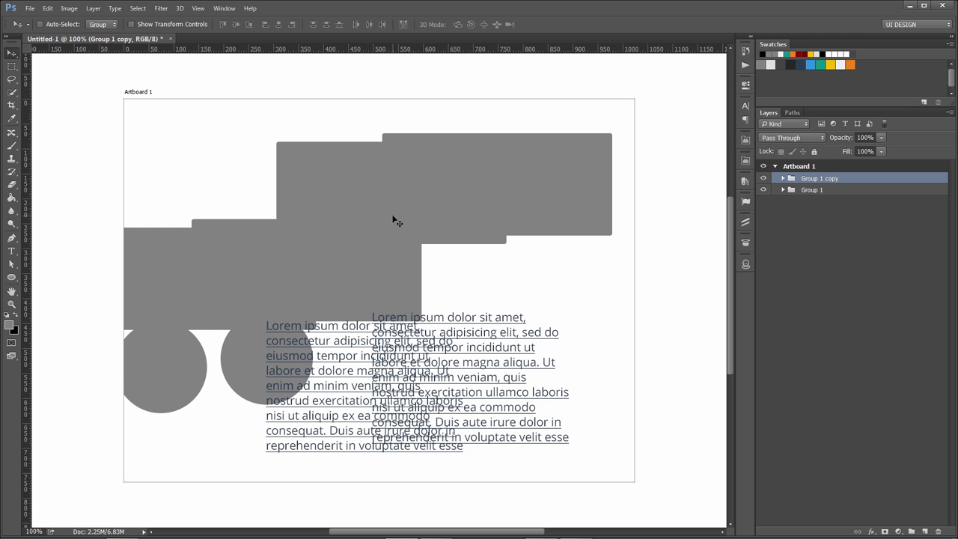
pyautogui.moveTo(567, 187)
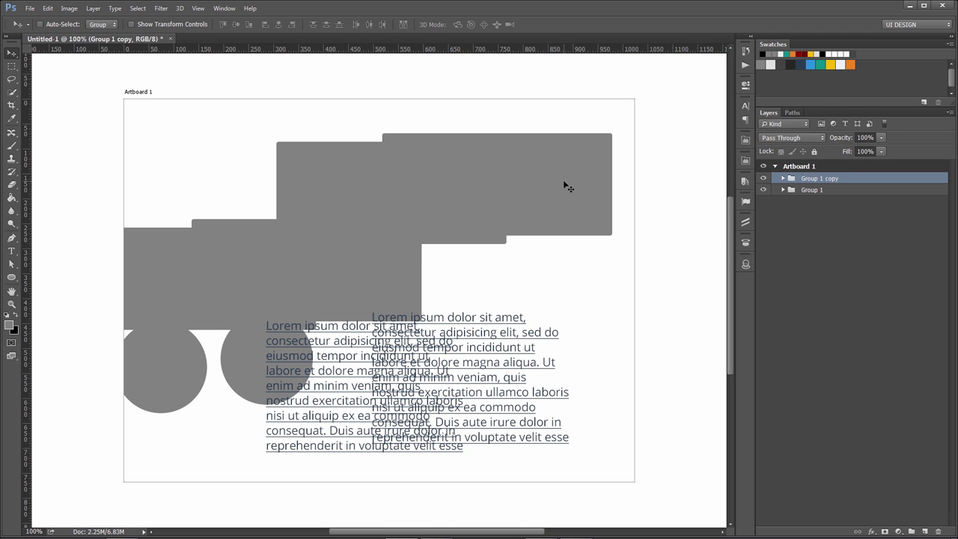
pyautogui.click(782, 178)
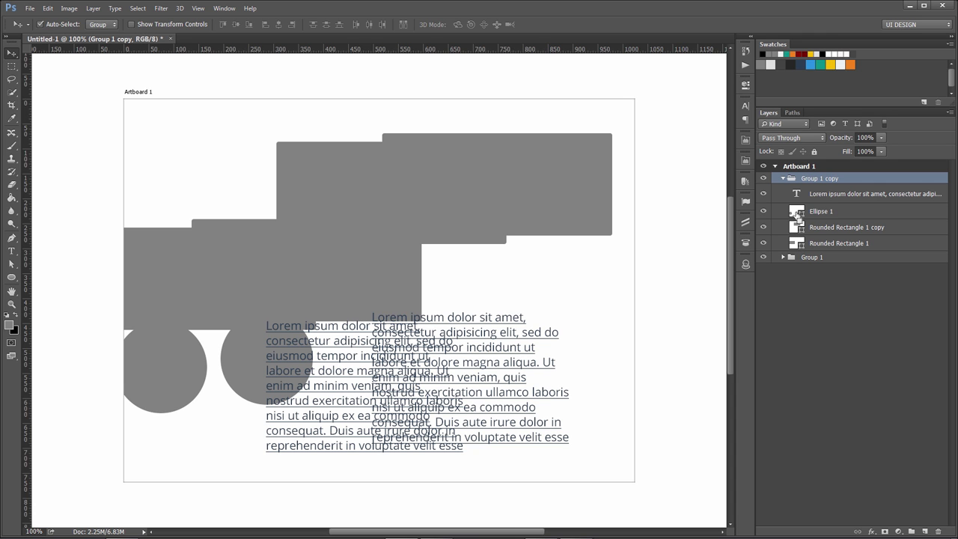
pyautogui.moveTo(797, 214)
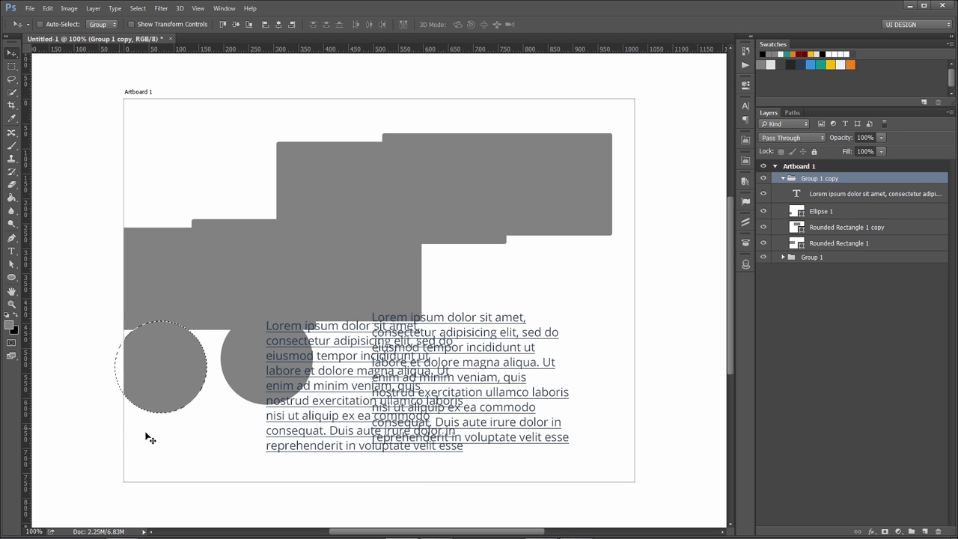
pyautogui.moveTo(110, 329)
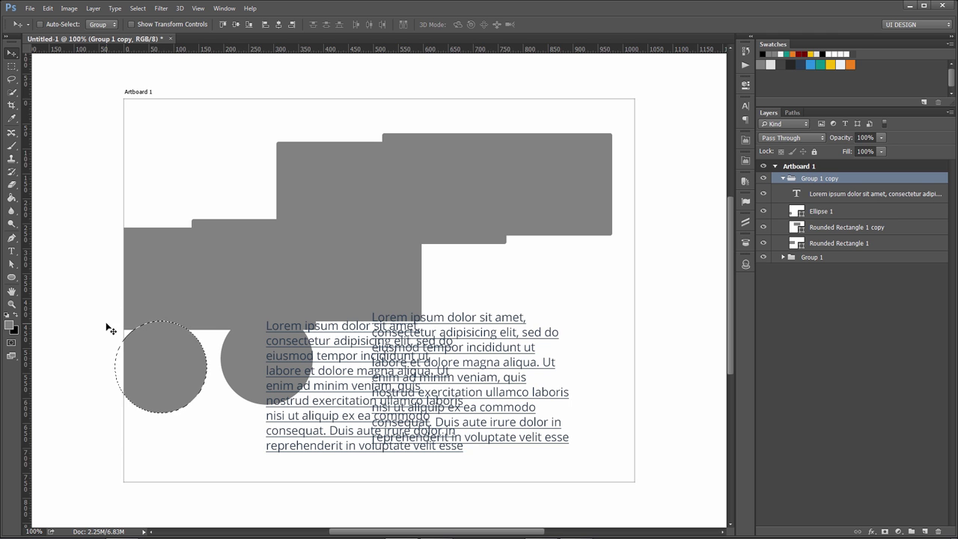
pyautogui.moveTo(140, 345)
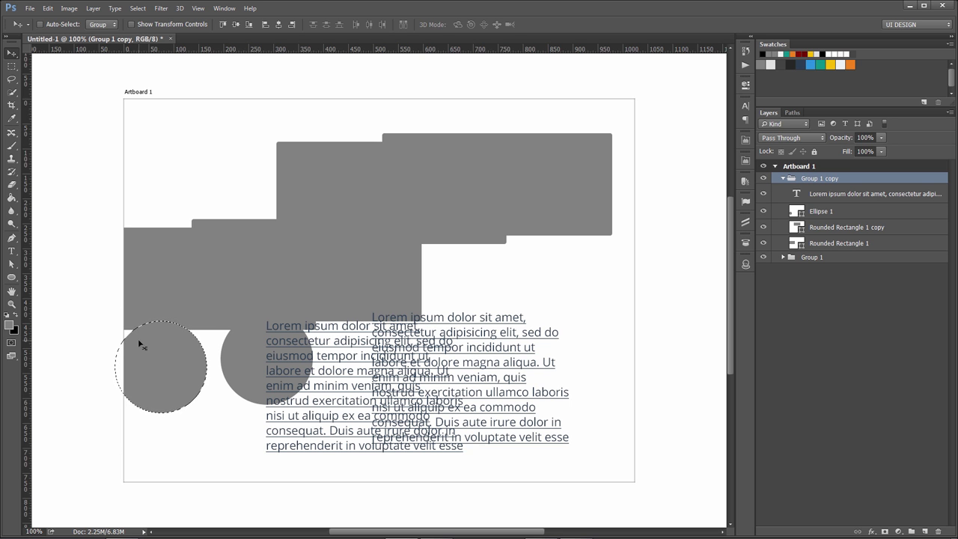
pyautogui.moveTo(206, 365)
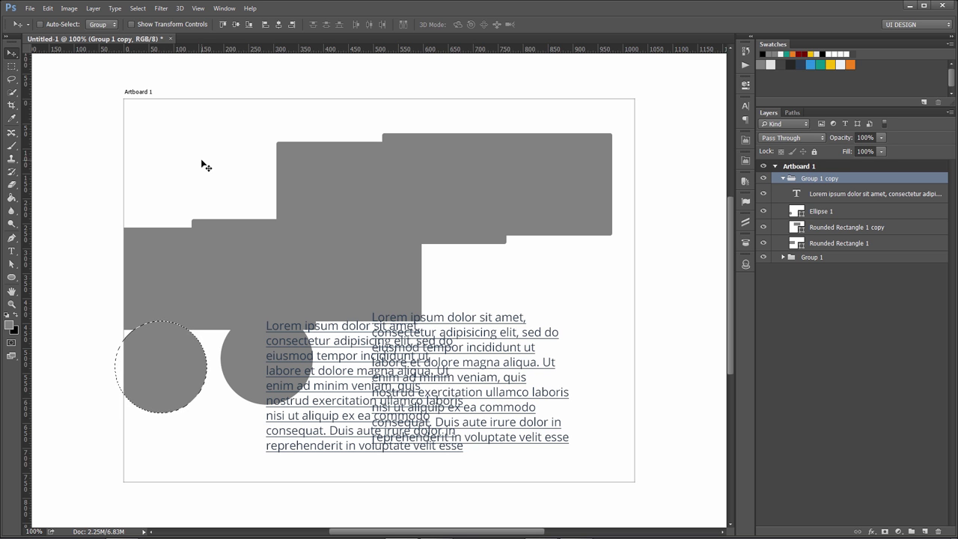
# Use the Rectangular Marquee to move the circle outline top-left, then add a vertical guide
pyautogui.click(11, 65)
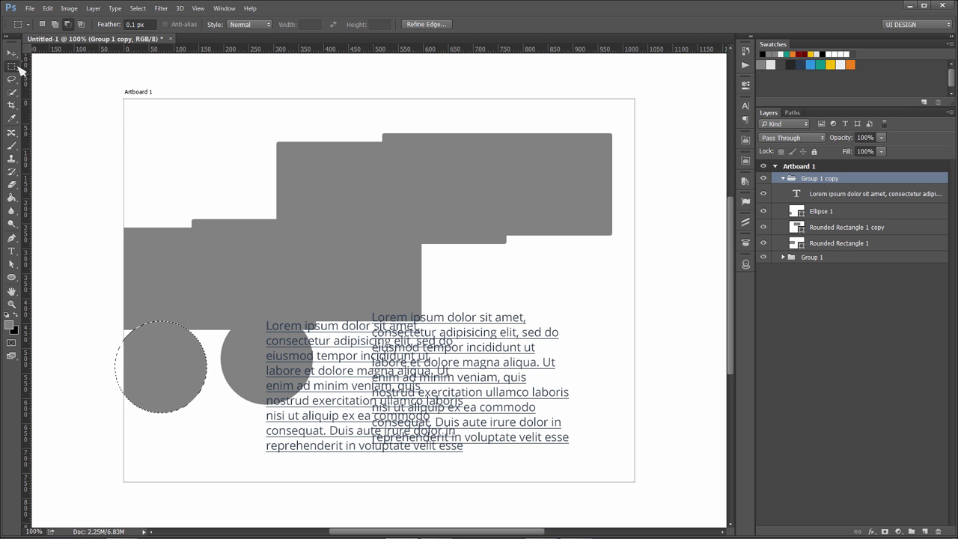
pyautogui.click(11, 67)
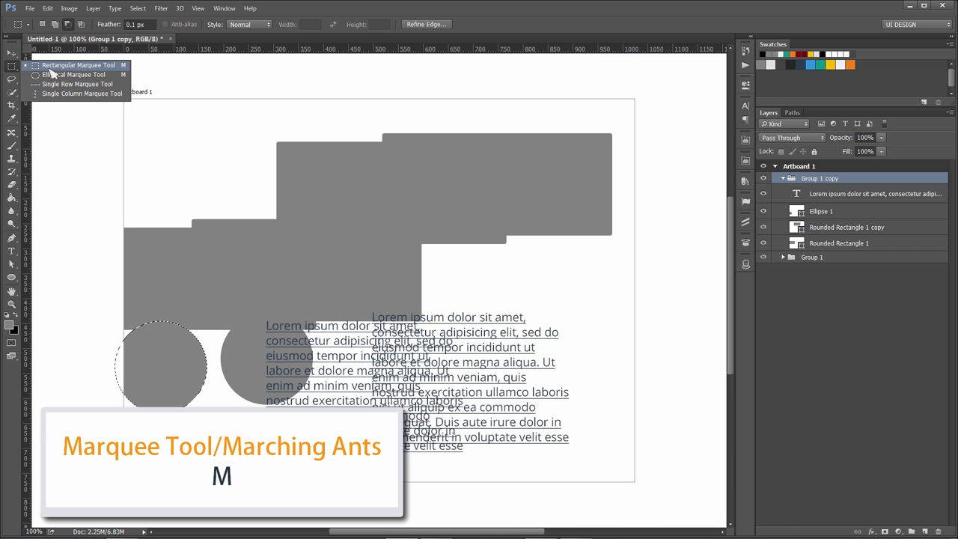
pyautogui.click(79, 65)
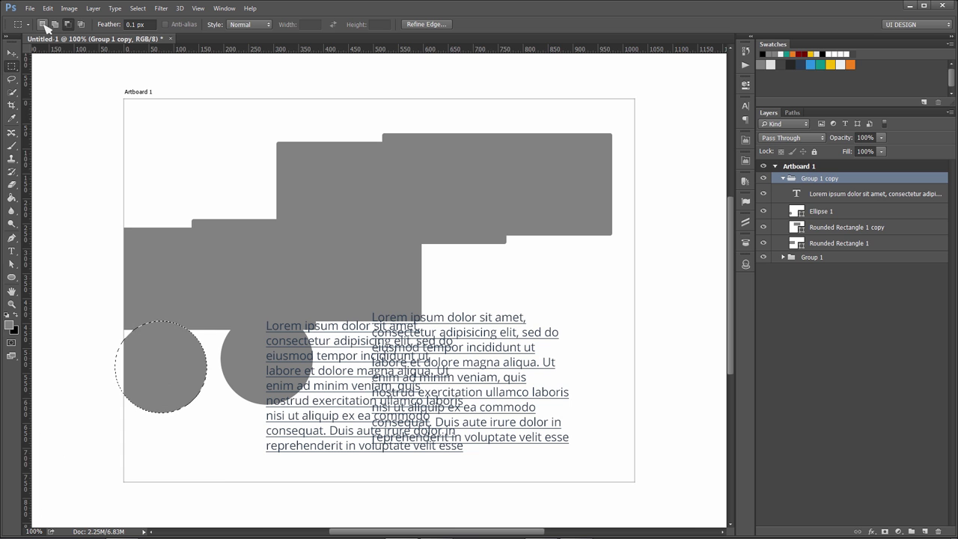
pyautogui.moveTo(65, 31)
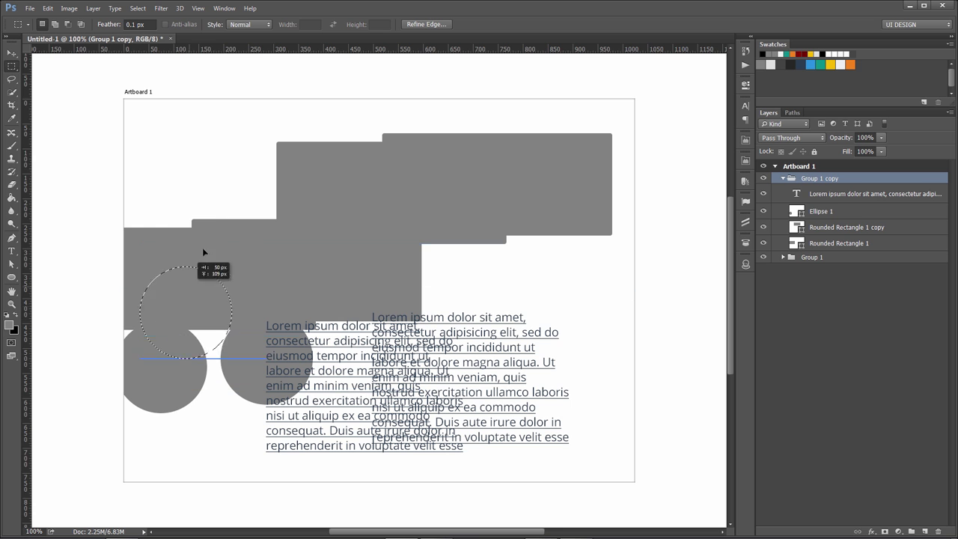
pyautogui.moveTo(183, 310); pyautogui.dragTo(176, 142)
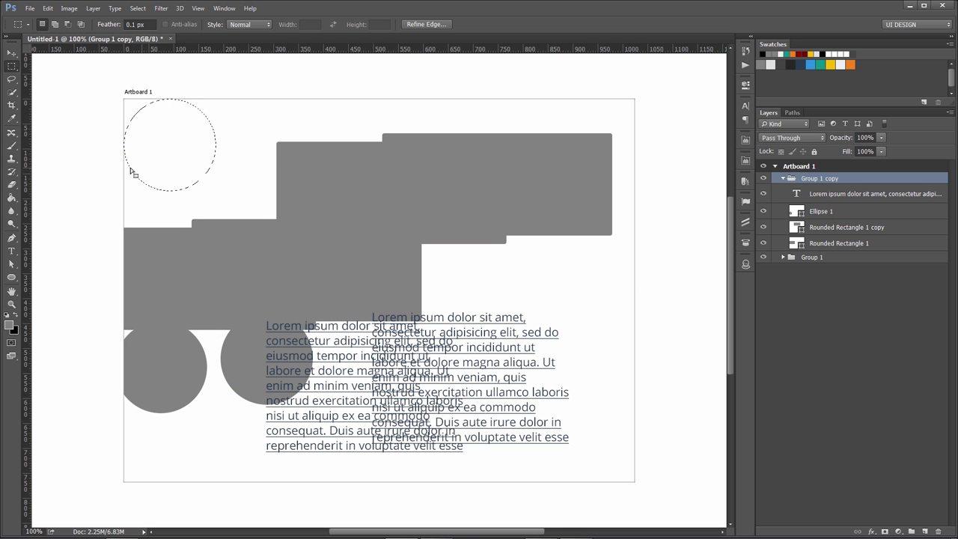
pyautogui.moveTo(31, 144)
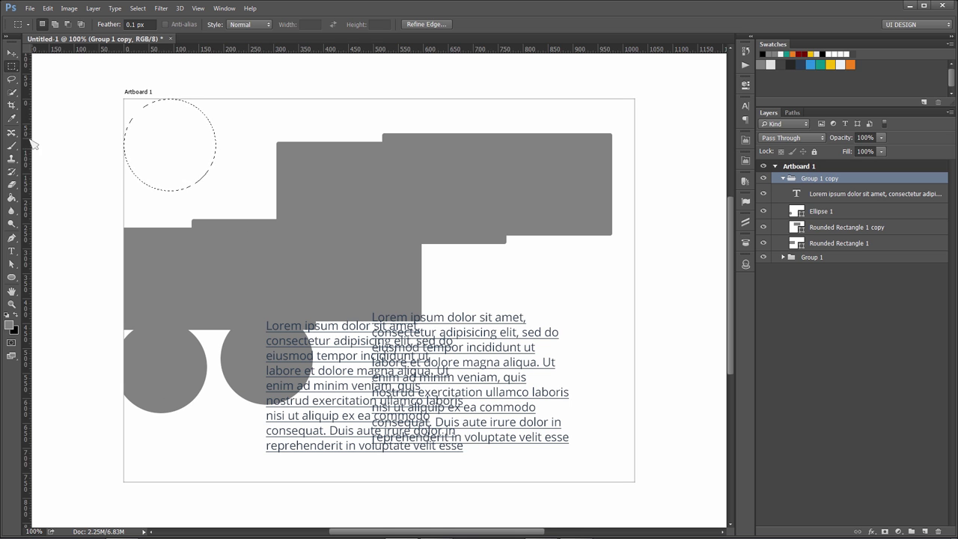
pyautogui.moveTo(30, 49); pyautogui.dragTo(217, 158)
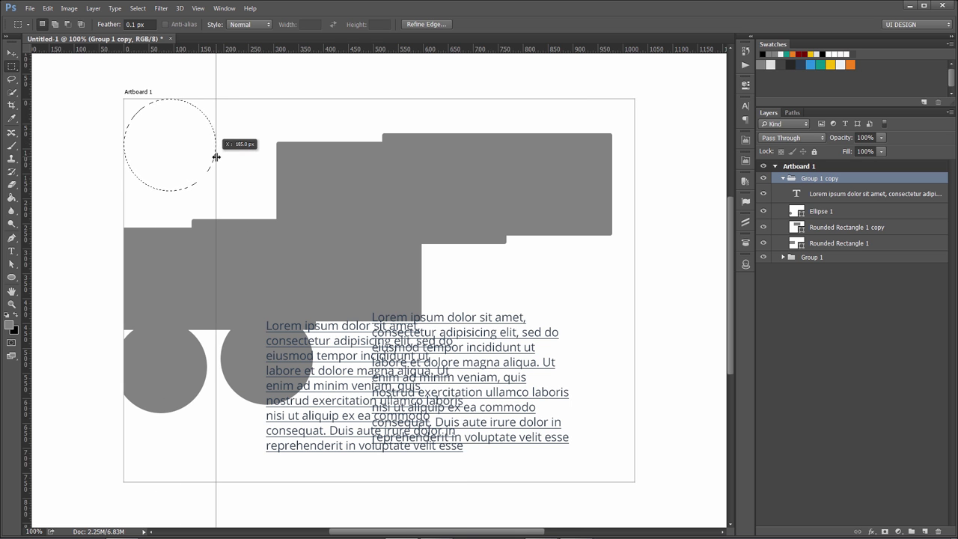